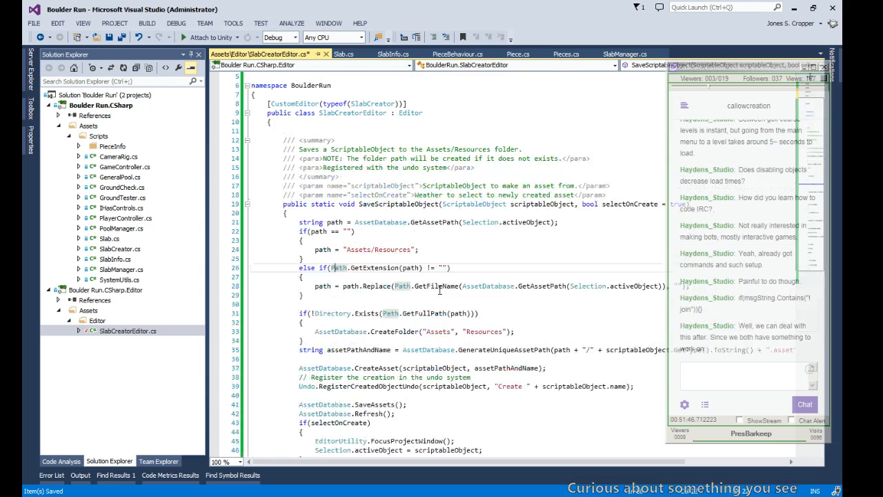
# Step: Scroll through the SaveScriptableObject method in SlabCreatorEditor.cs to review its code
pyautogui.scroll(3)
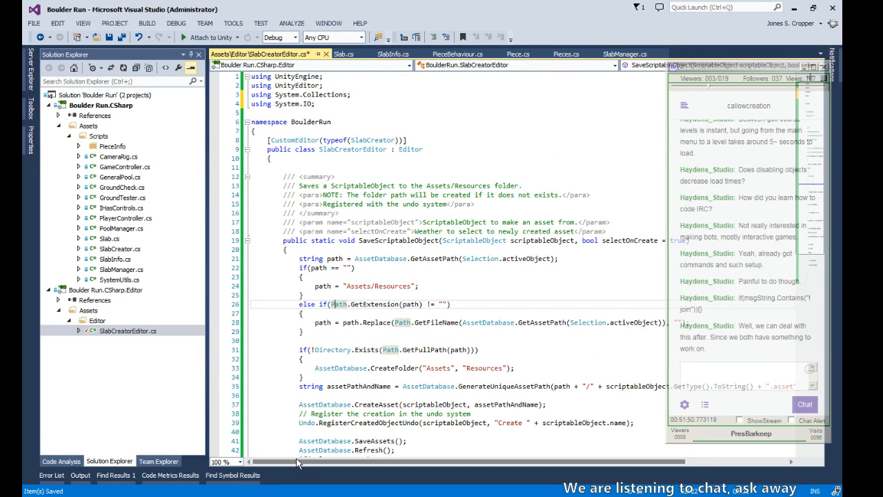
pyautogui.hscroll(-3)
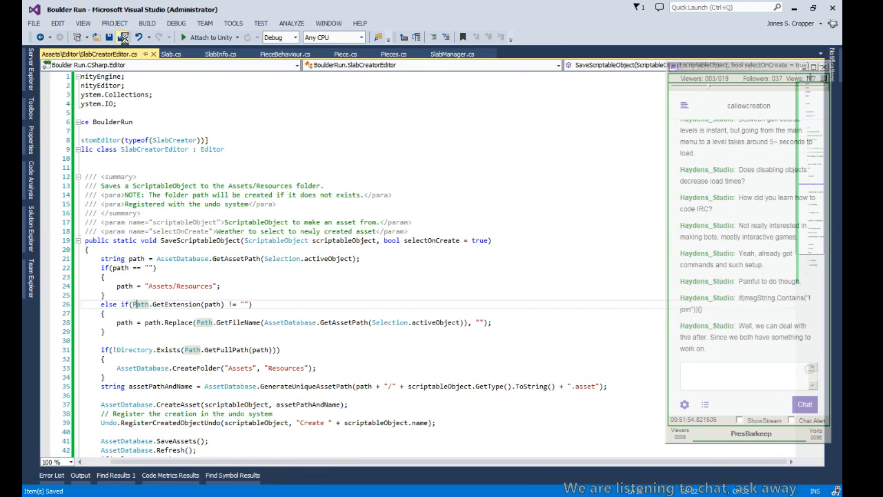
pyautogui.scroll(-3)
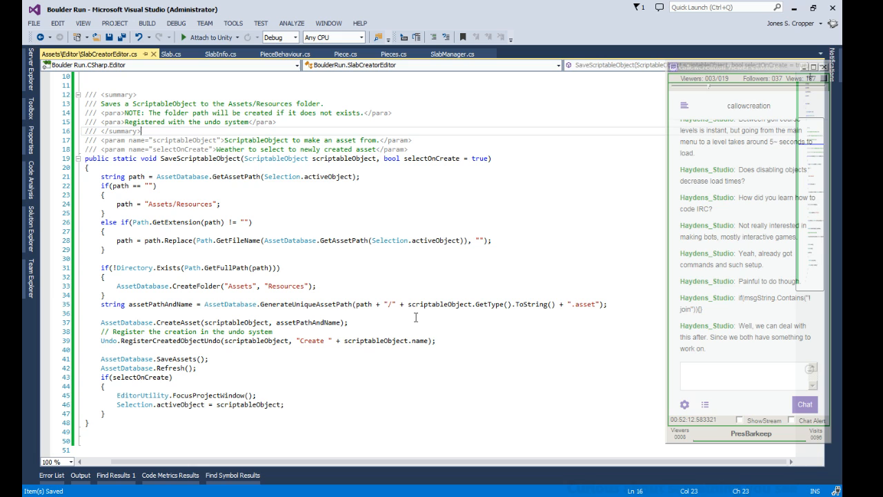
pyautogui.moveTo(551, 222)
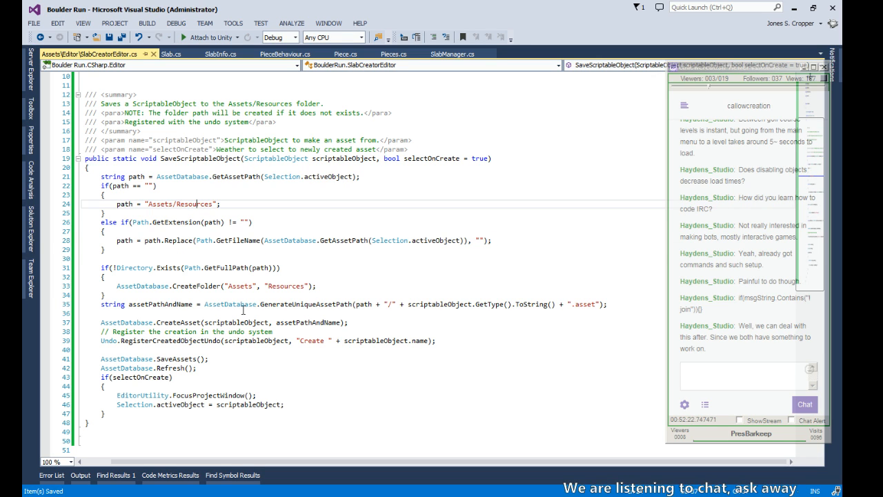
pyautogui.scroll(-3)
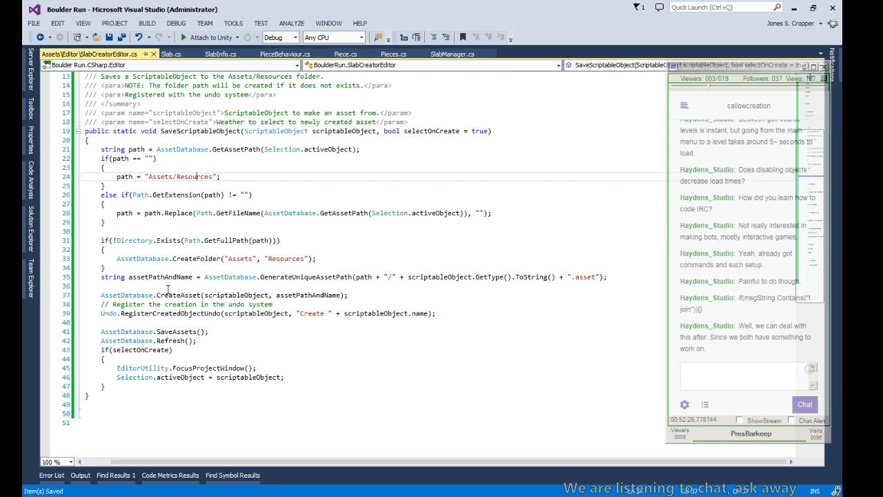
pyautogui.scroll(3)
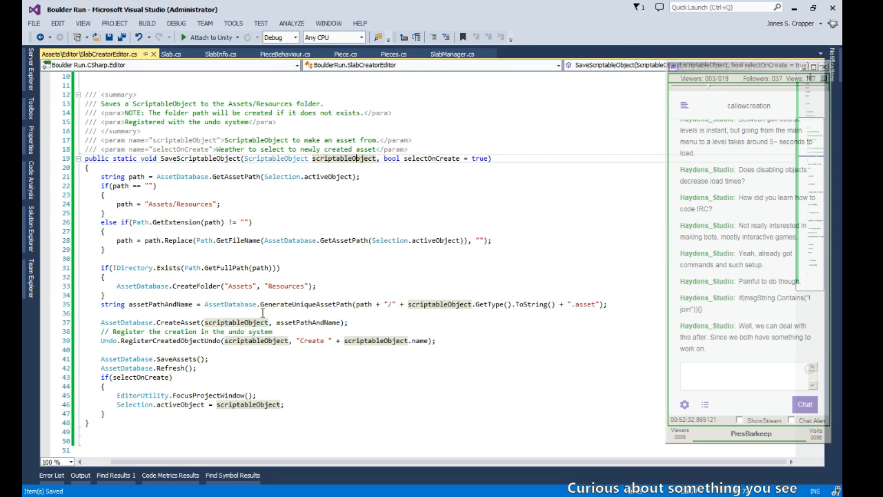
# Step: Inspect the ScriptableObject parameter type and name, then scroll up above the summary comment
pyautogui.doubleClick(275, 158)
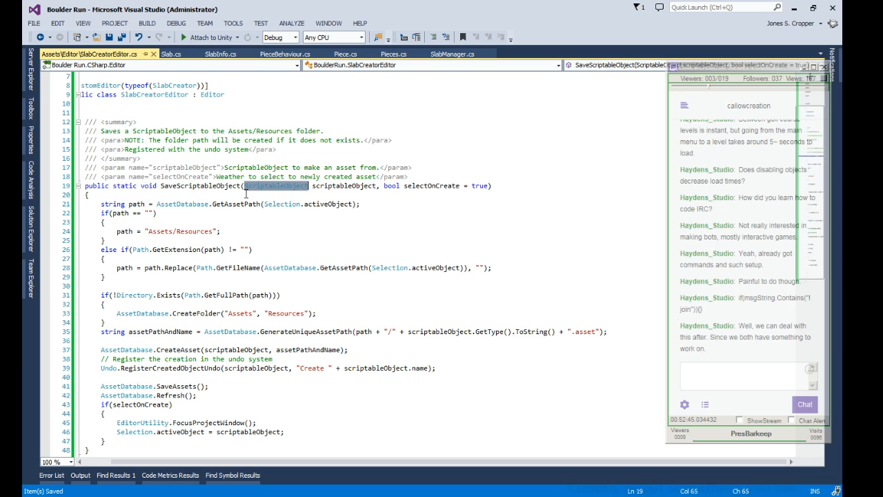
pyautogui.moveTo(237, 203)
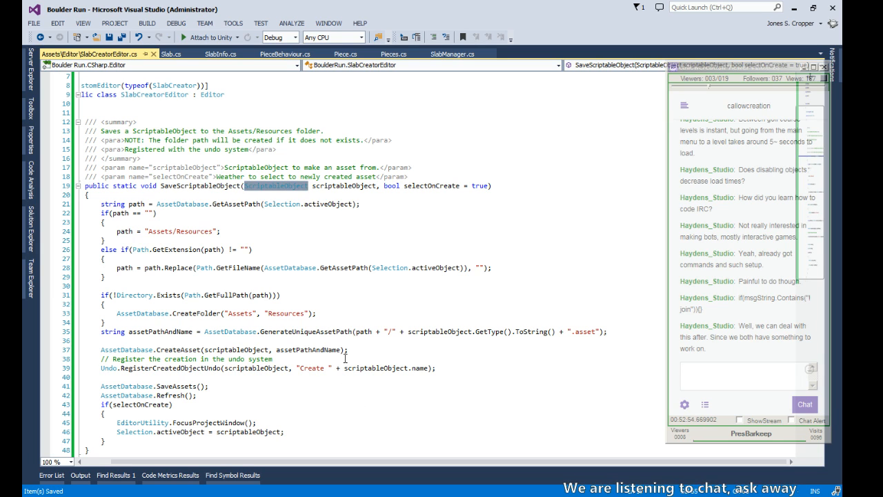
pyautogui.scroll(3)
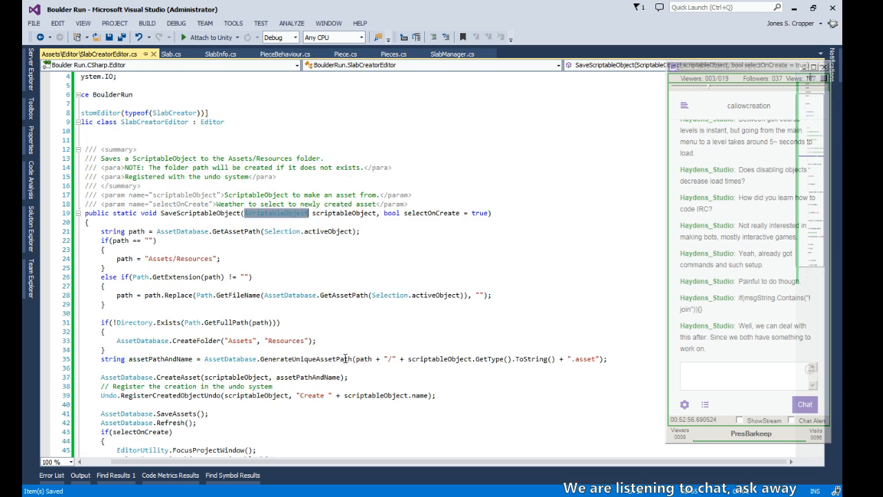
pyautogui.scroll(3)
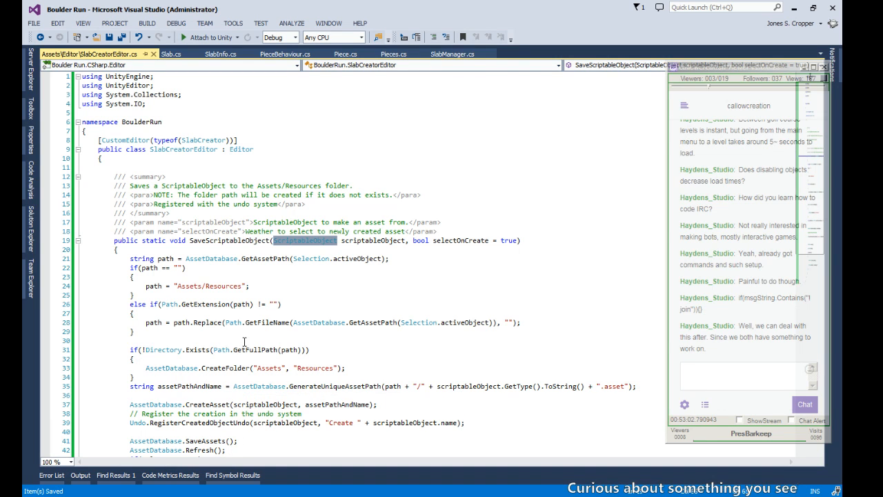
pyautogui.moveTo(205, 227)
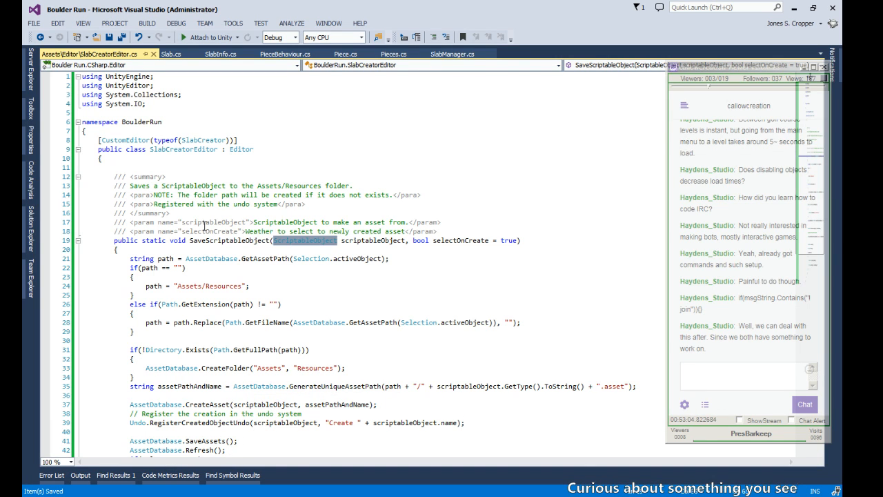
pyautogui.scroll(-3)
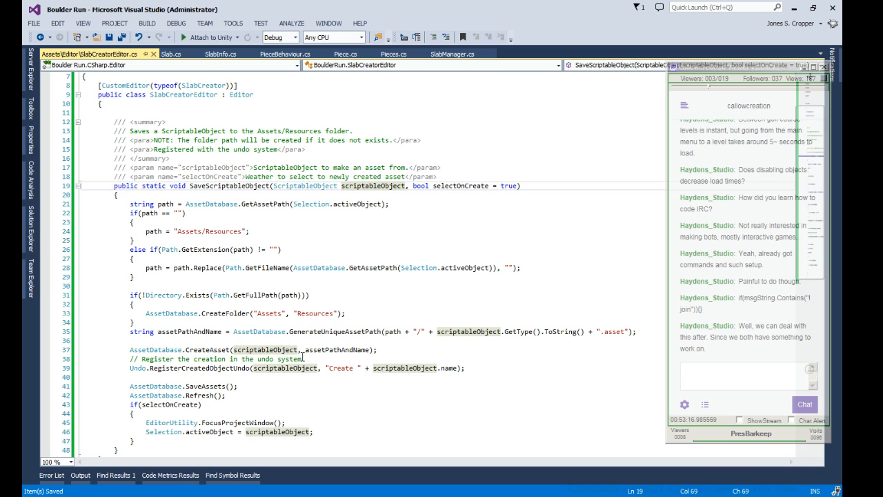
pyautogui.doubleClick(189, 331)
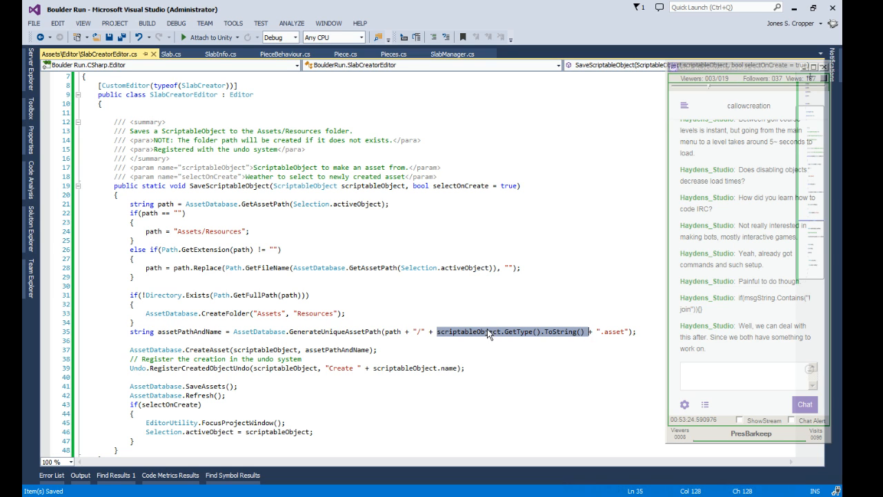
pyautogui.moveTo(380, 331)
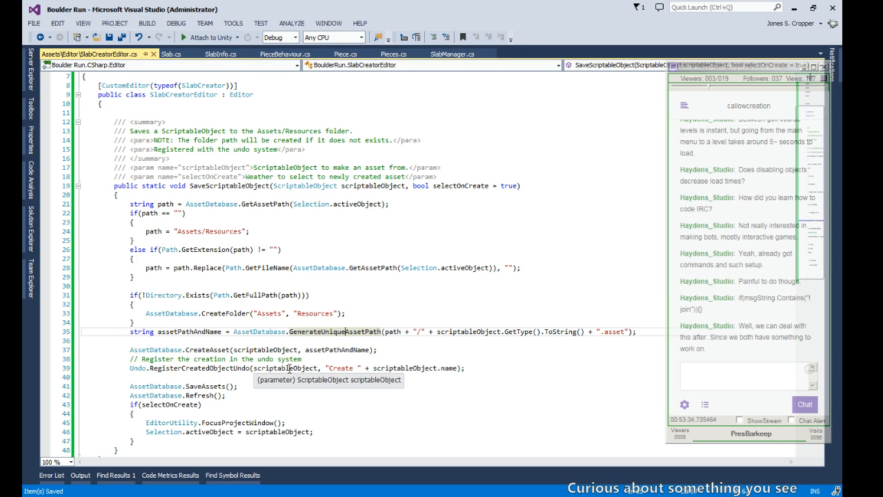
pyautogui.scroll(3)
pyautogui.write('[')
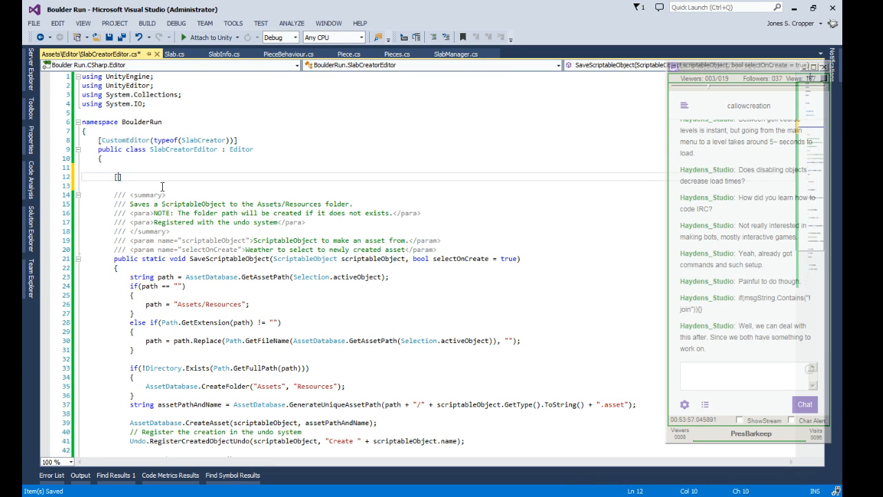
# Step: Type the MenuItem("Assets") attribute above SaveScriptableObject
pyautogui.write('MenuItem(')
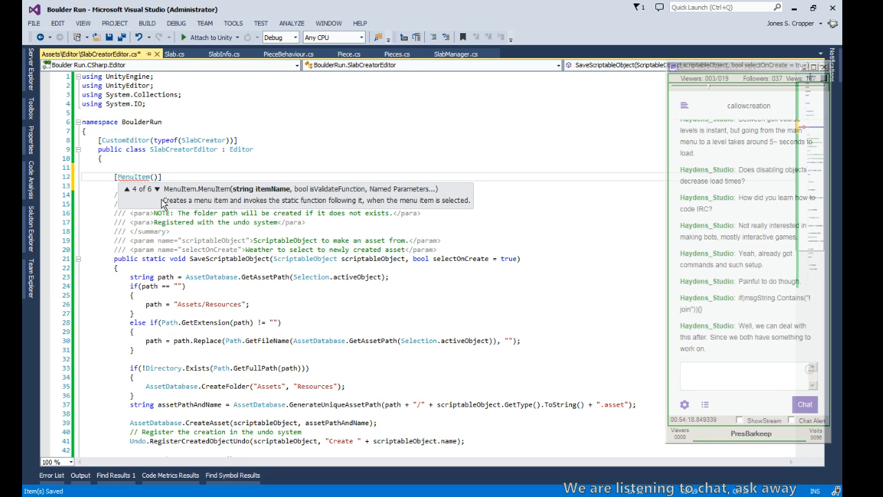
pyautogui.click(125, 189)
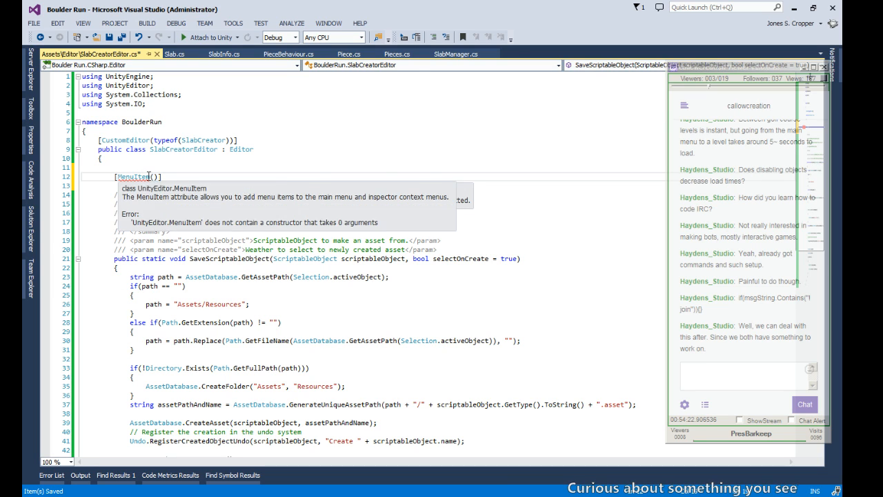
pyautogui.write('""')
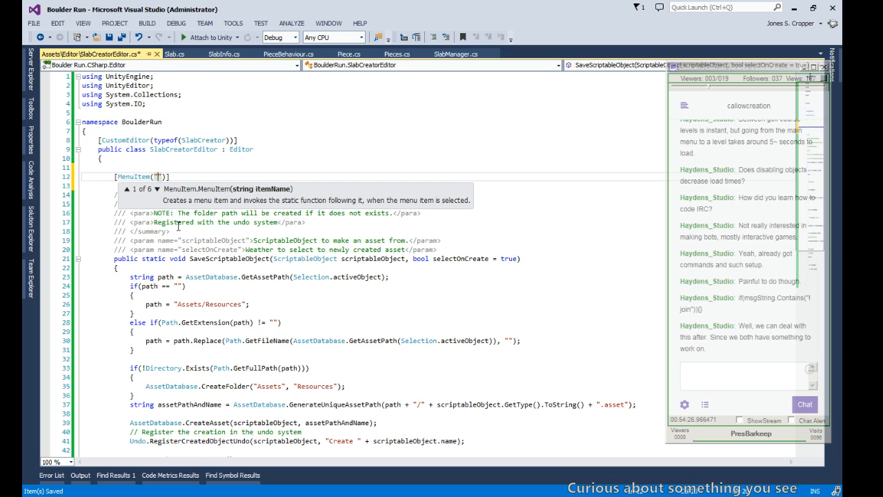
pyautogui.write('Assets')
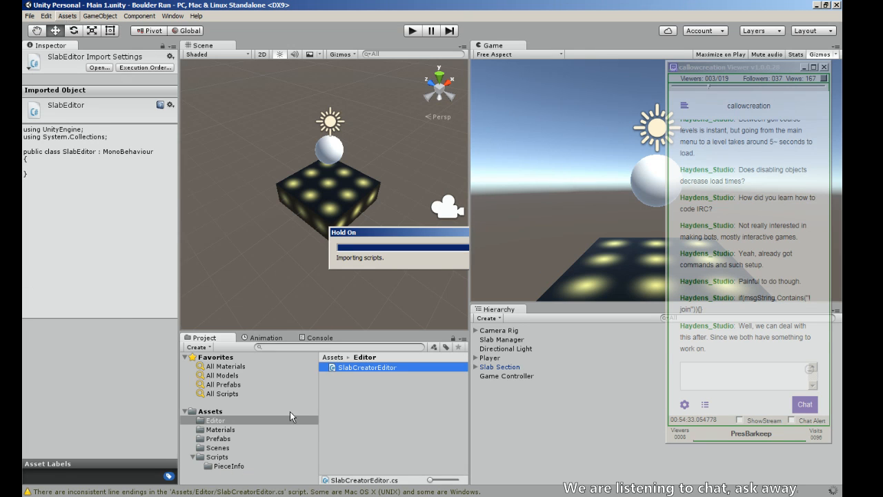
# Step: View Unity's Assets > Create submenu entries
pyautogui.click(67, 15)
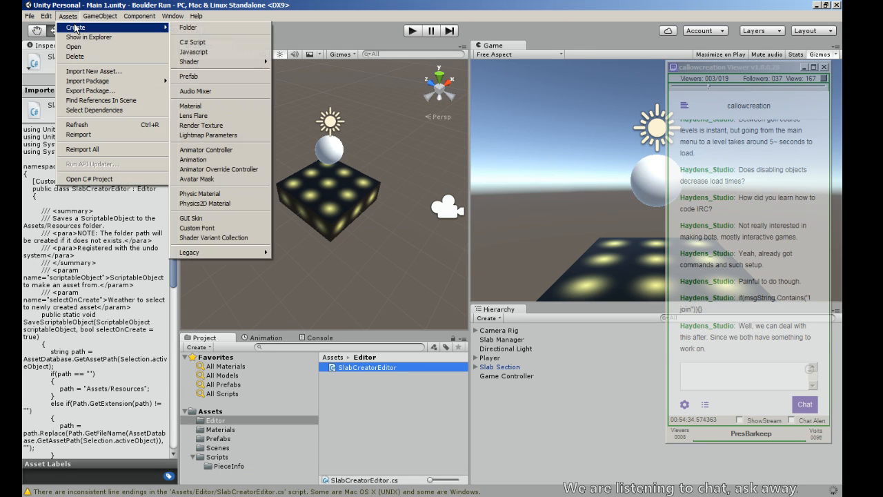
pyautogui.moveTo(221, 227)
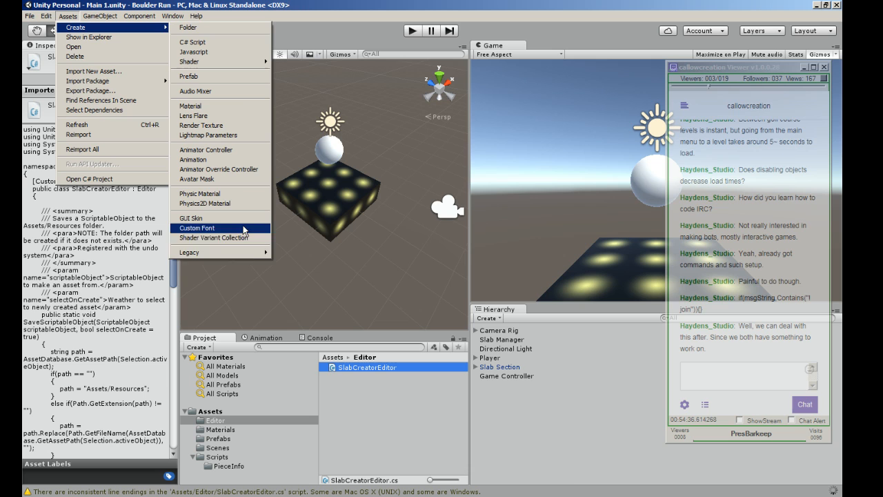
pyautogui.moveTo(249, 252)
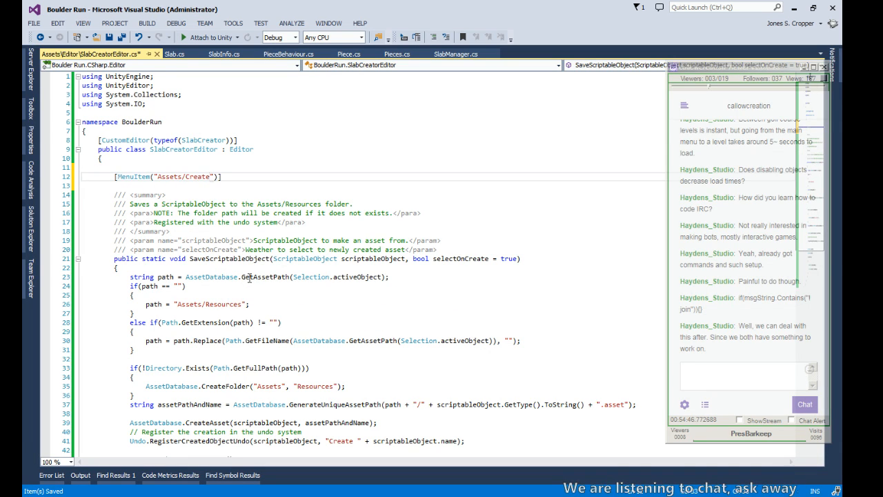
# Step: Extend the MenuItem path to Assets/Create/Slab Scriptable Data
pyautogui.write('/Slab')
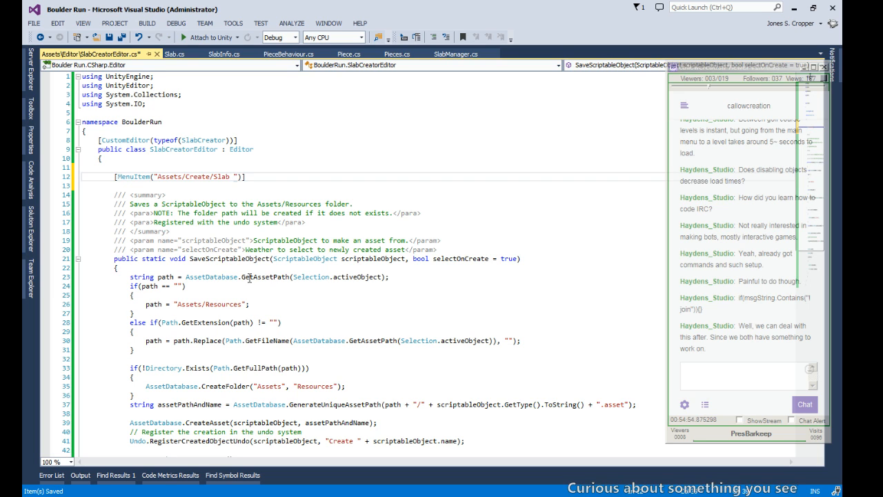
pyautogui.write('Scriptable')
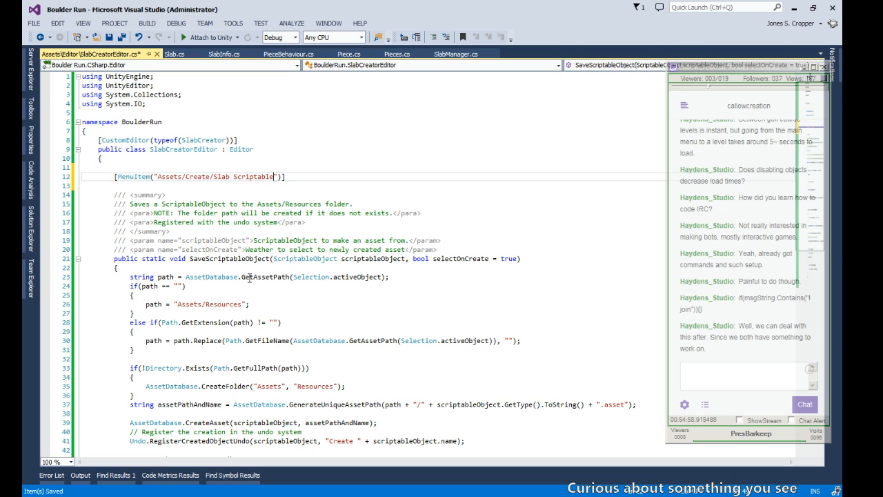
pyautogui.write('Data')
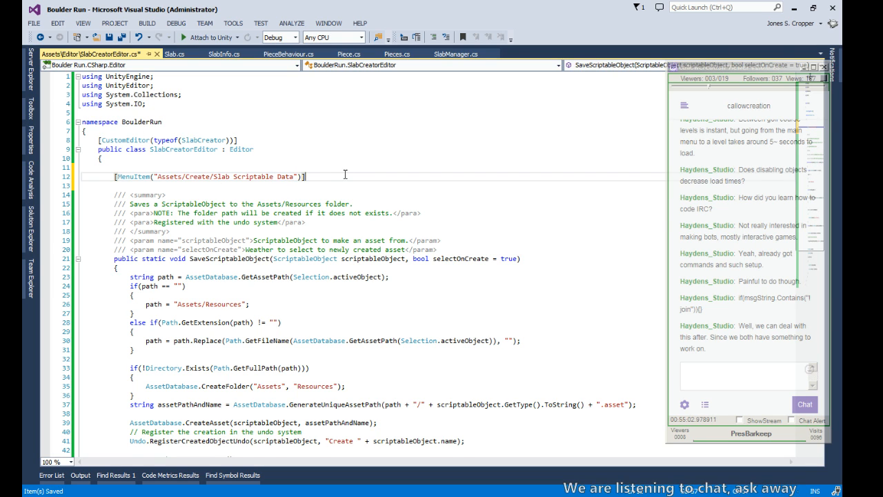
# Step: Add a public static void CreateScriptableData() method and check the SlabInfo class
pyautogui.write('public static')
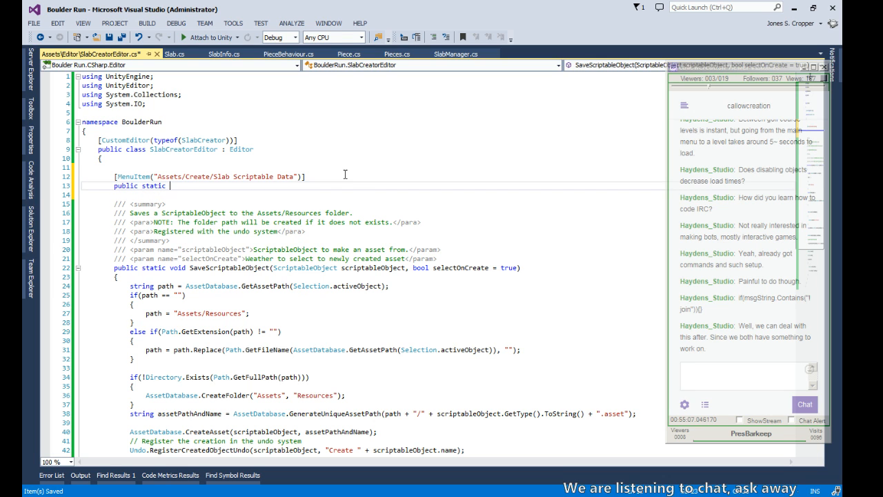
pyautogui.write('void')
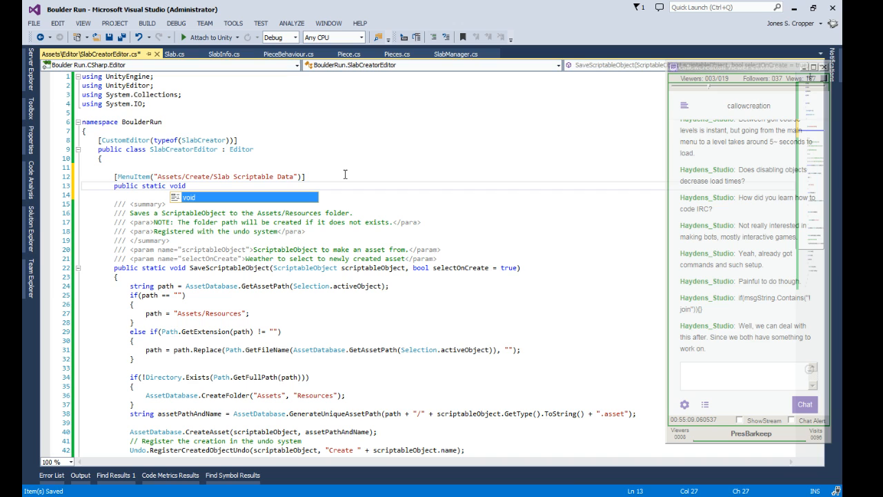
pyautogui.write('CreateScriptableData(')
pyautogui.click(373, 194)
pyautogui.write('{')
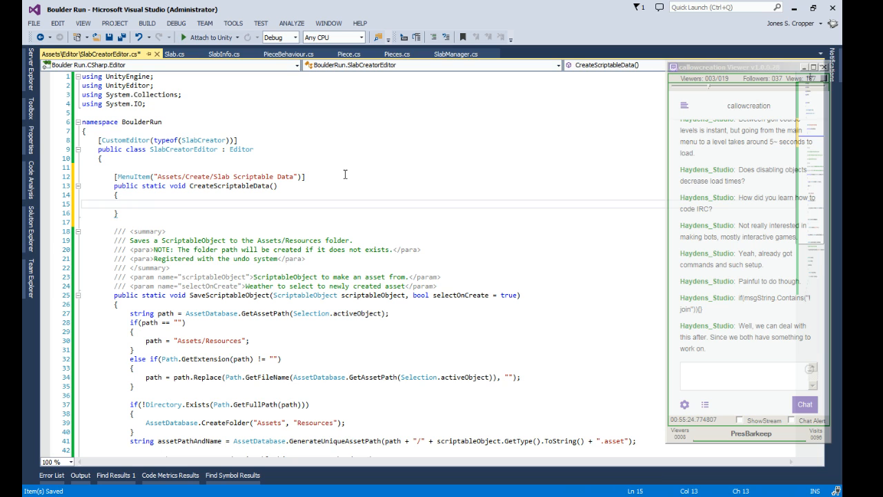
pyautogui.write('Sc')
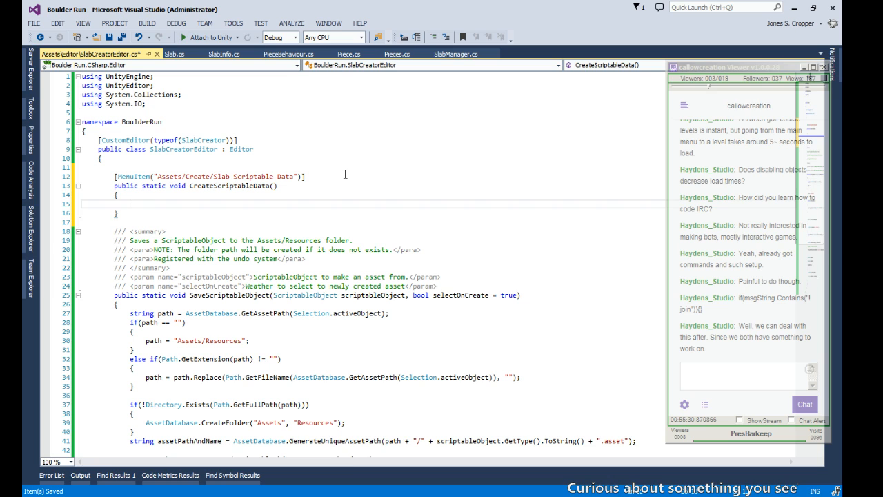
pyautogui.write('Scr')
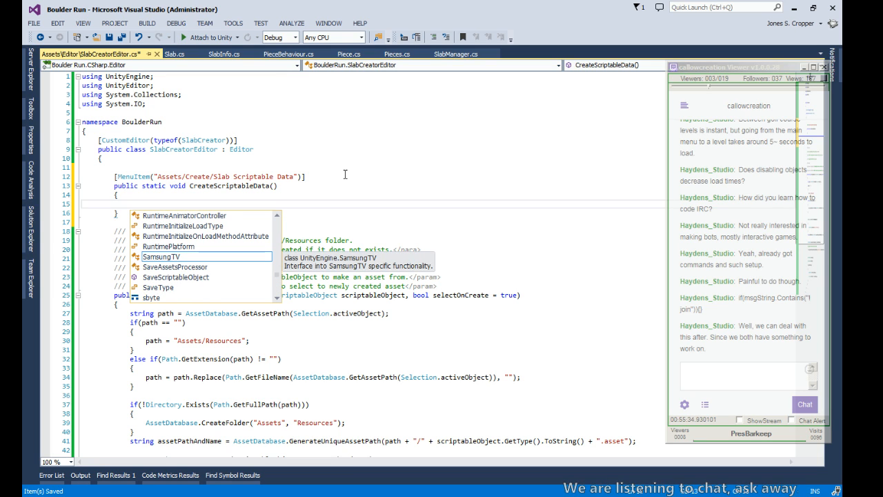
pyautogui.write('SlabInfo')
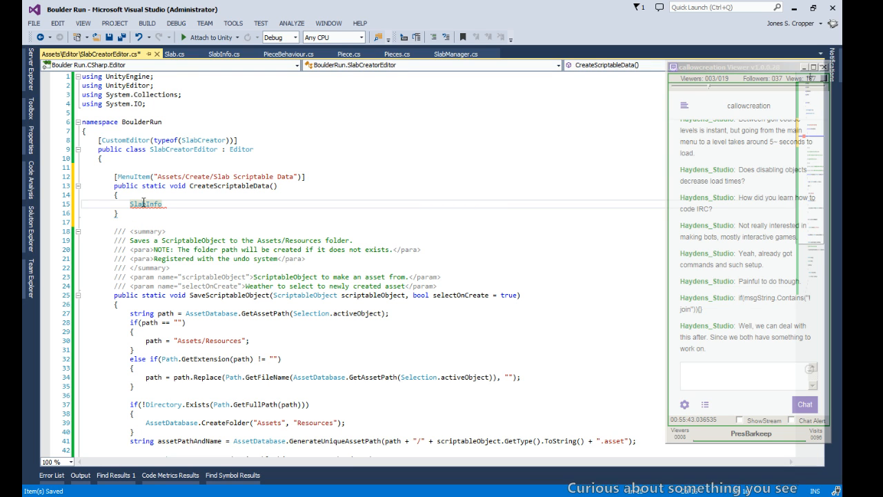
pyautogui.click(223, 54)
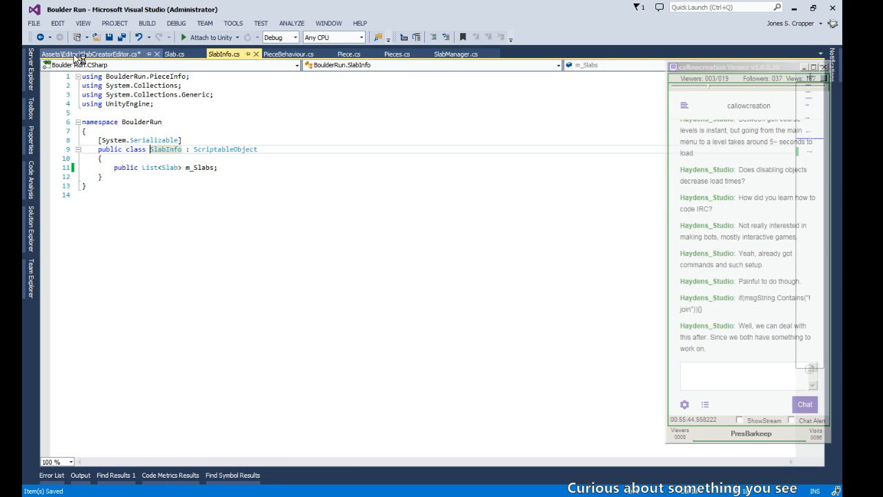
# Step: Create a SlabInfo instance via ScriptableObject.CreateInstance<SlabInfo>() in CreateScriptableData
pyautogui.click(111, 53)
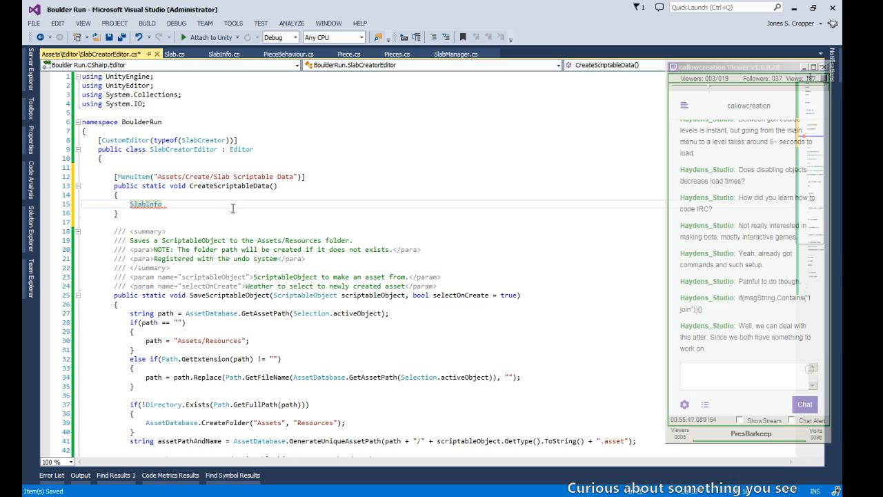
pyautogui.write('s')
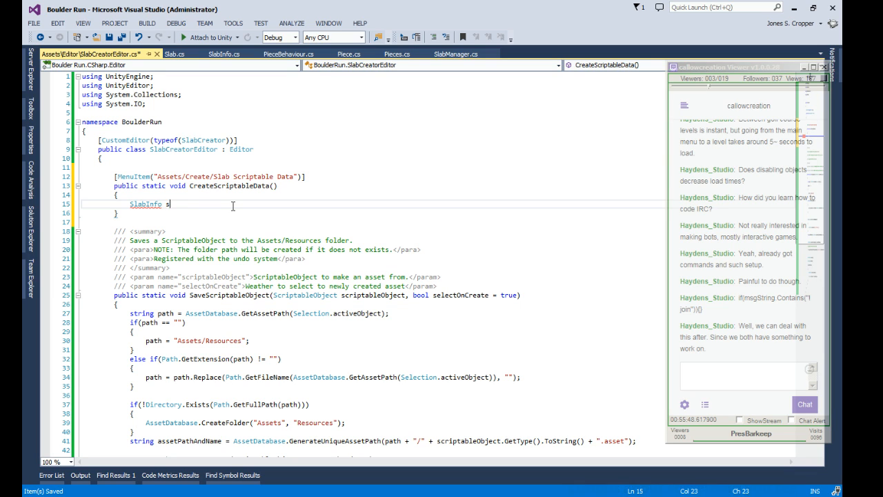
pyautogui.write('labInfo =')
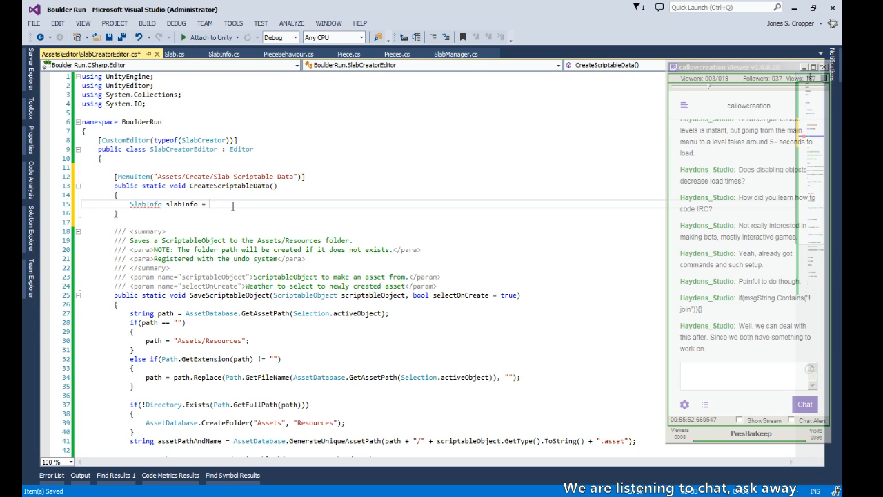
pyautogui.write('new')
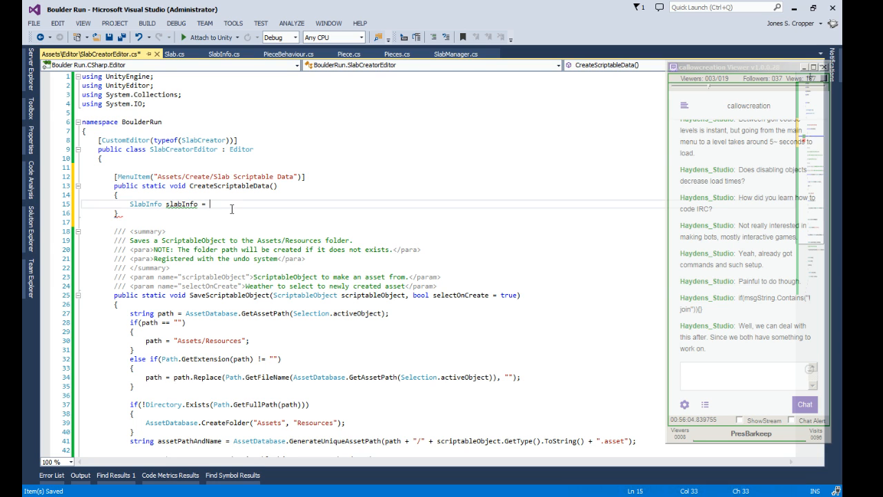
pyautogui.write('Sc')
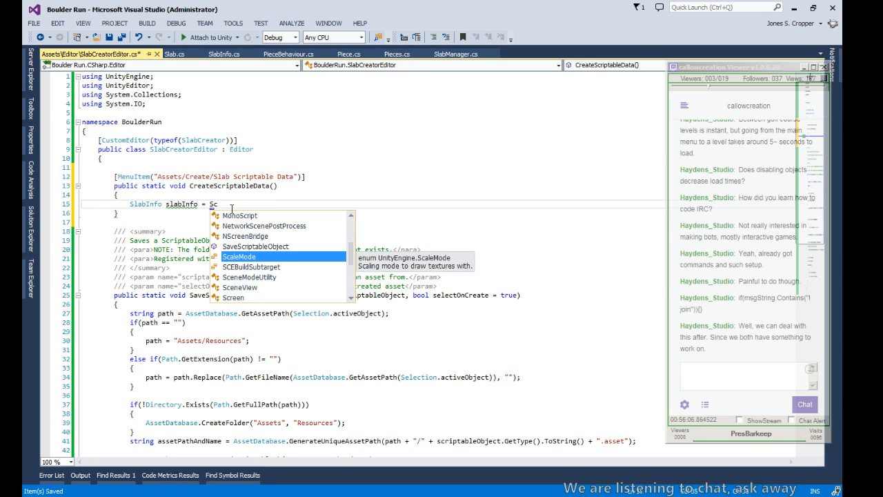
pyautogui.write('riptableObject')
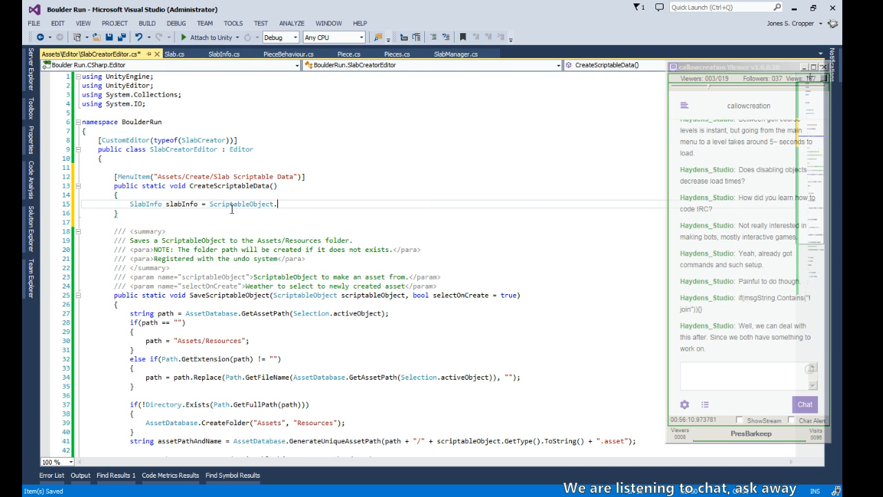
pyautogui.write('.CreateInstance')
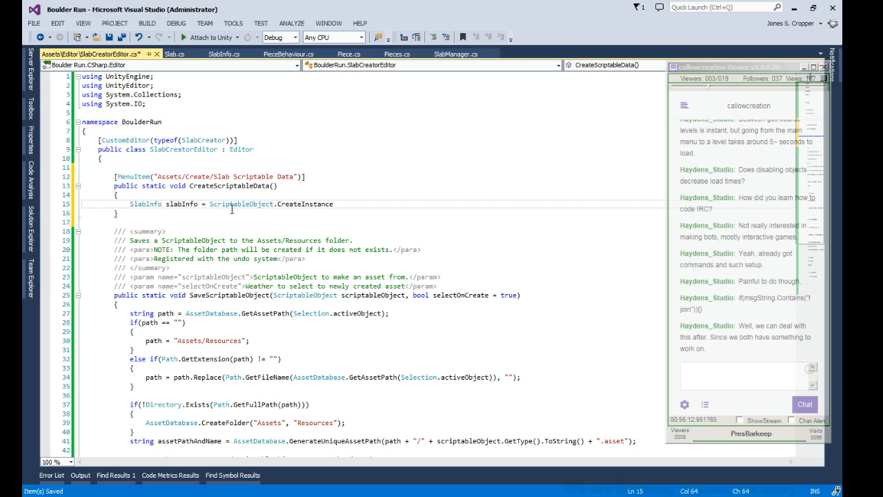
pyautogui.write('<SlabInfo>();')
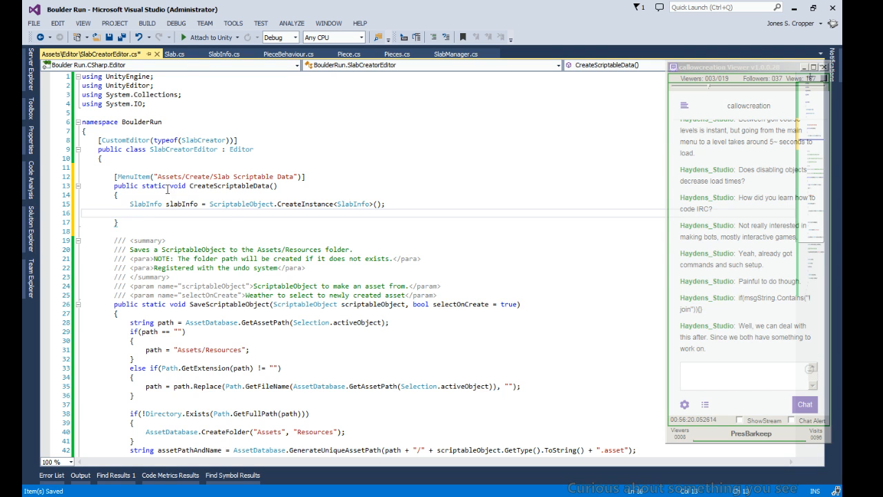
# Step: Call SaveScriptableObject(slabInfo, true), save the script, and browse the solution files
pyautogui.scroll(-3)
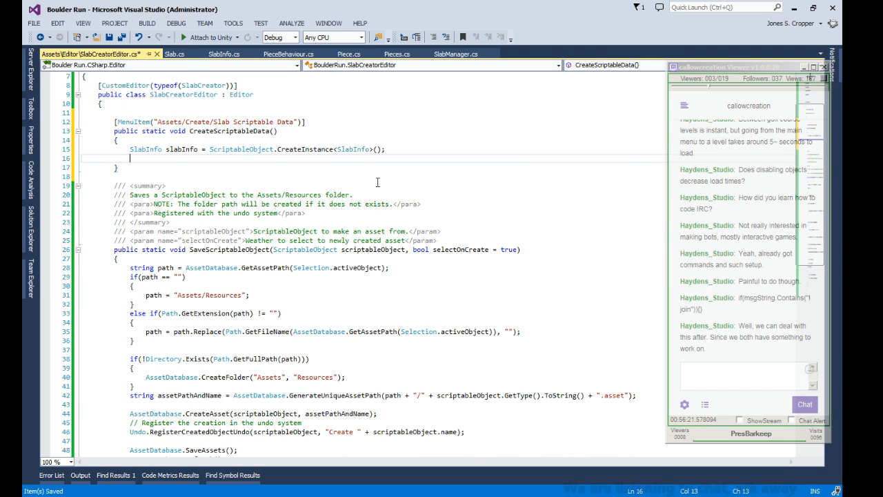
pyautogui.write('SaveScriptableObject')
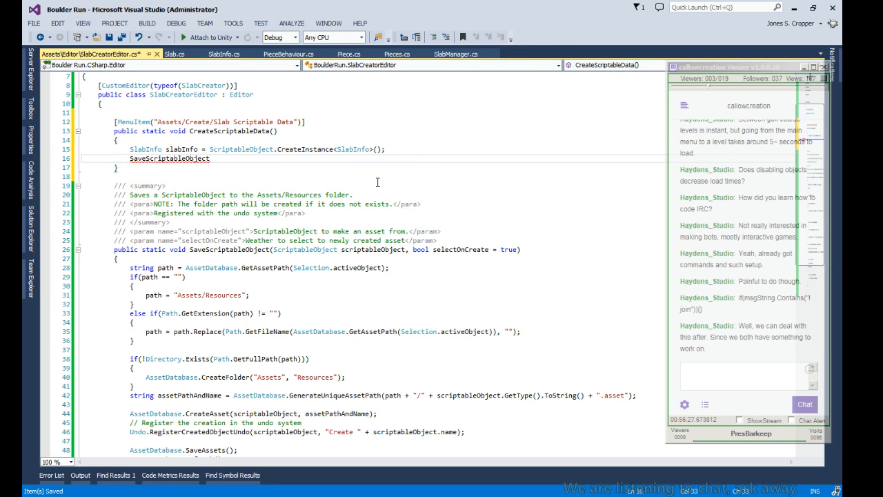
pyautogui.write('(')
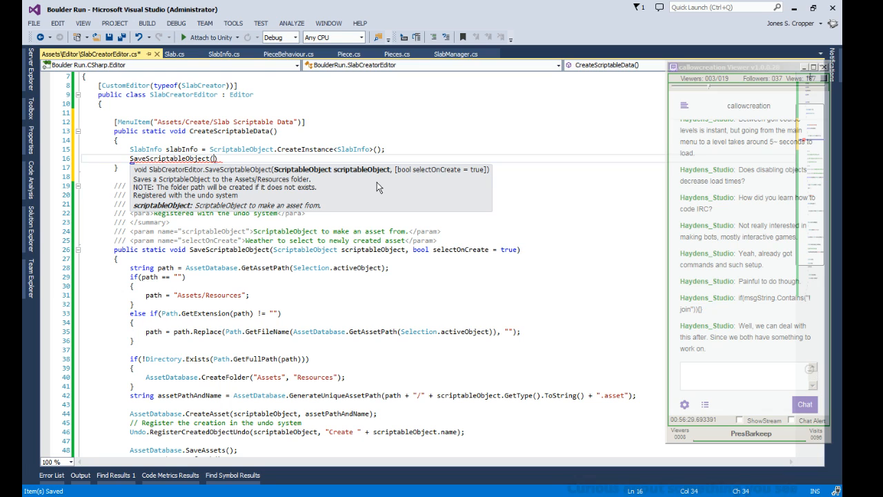
pyautogui.write('slabInfo,')
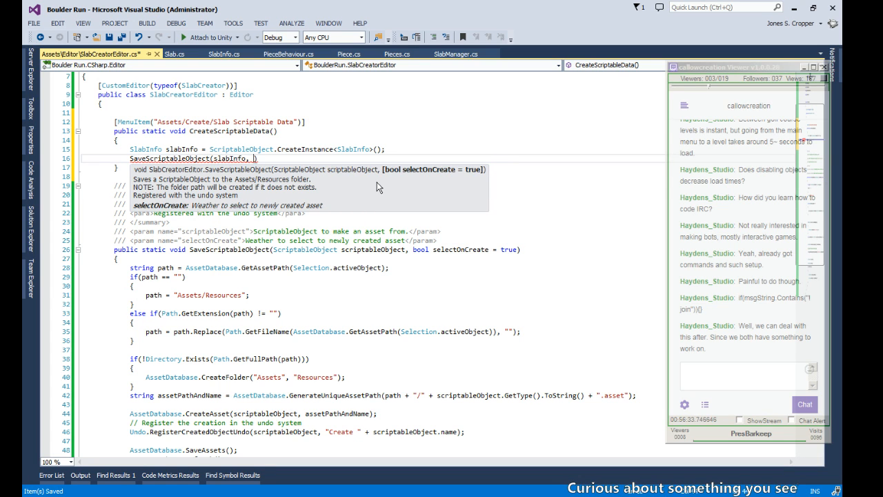
pyautogui.write('true);')
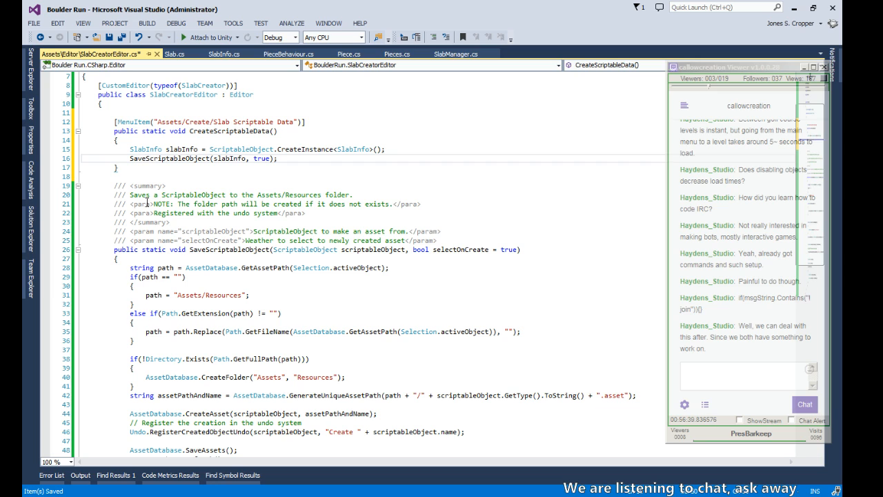
pyautogui.moveTo(212, 267)
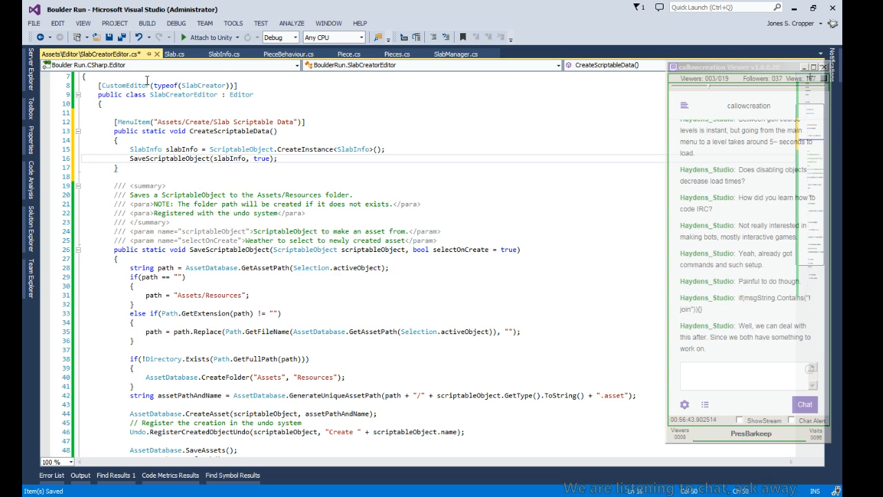
pyautogui.click(212, 199)
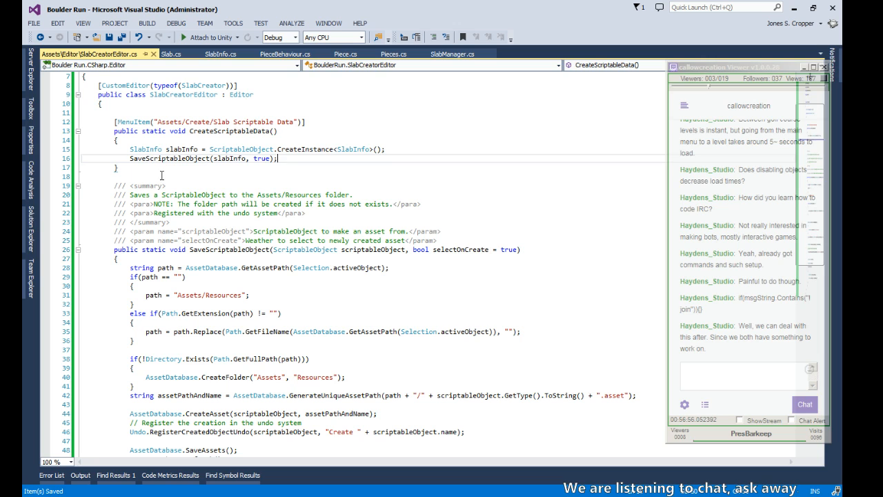
pyautogui.scroll(3)
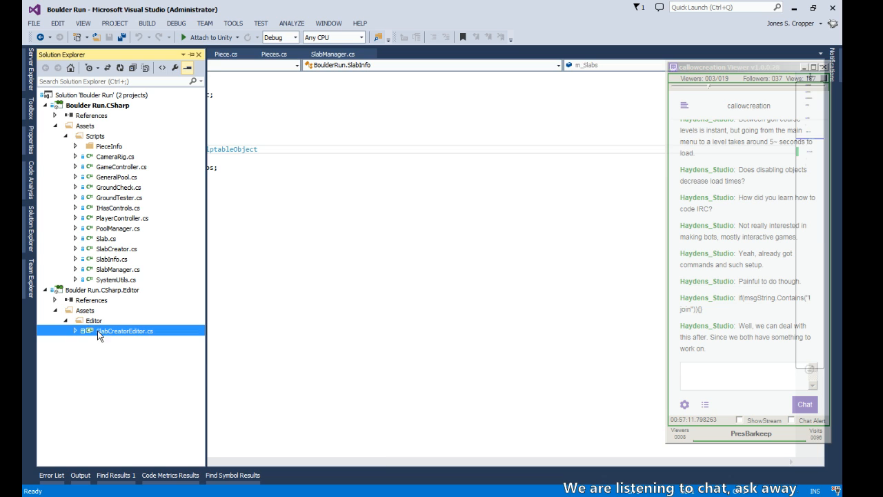
# Step: Open SlabCreatorEditor.cs from Solution Explorer and save it
pyautogui.doubleClick(125, 331)
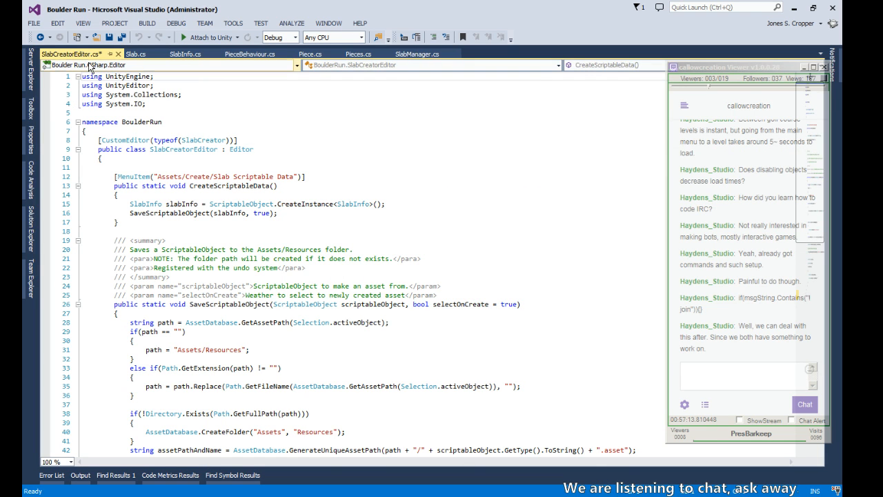
pyautogui.press('ctrl+s')
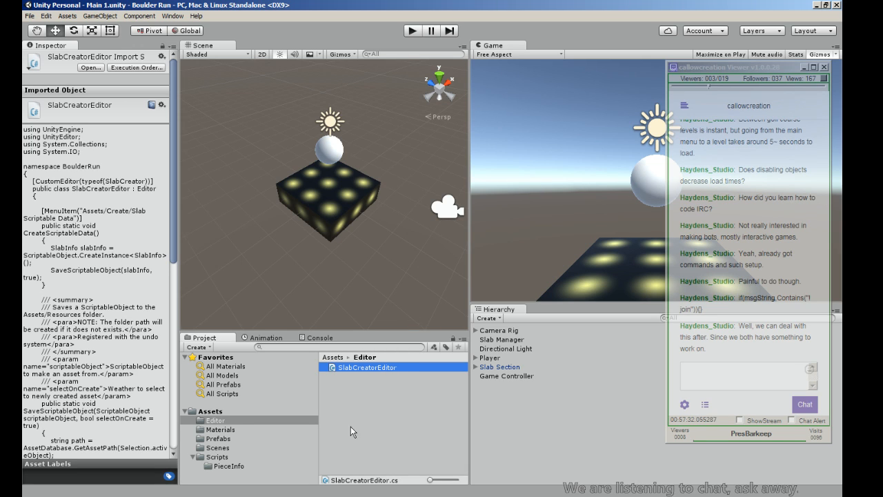
pyautogui.moveTo(493, 403)
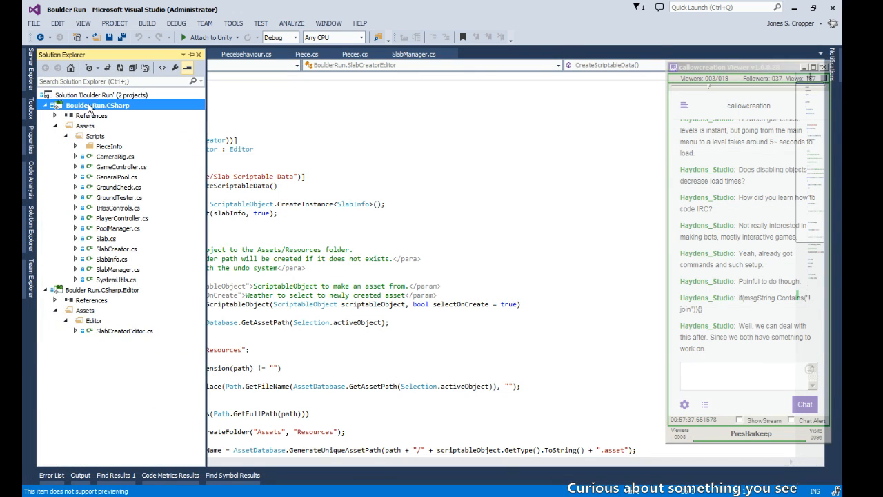
# Step: Preview the Editor and Manager-CSharp templates, close Add New Item, and return to SlabCreatorEditor.cs
pyautogui.rightClick(96, 105)
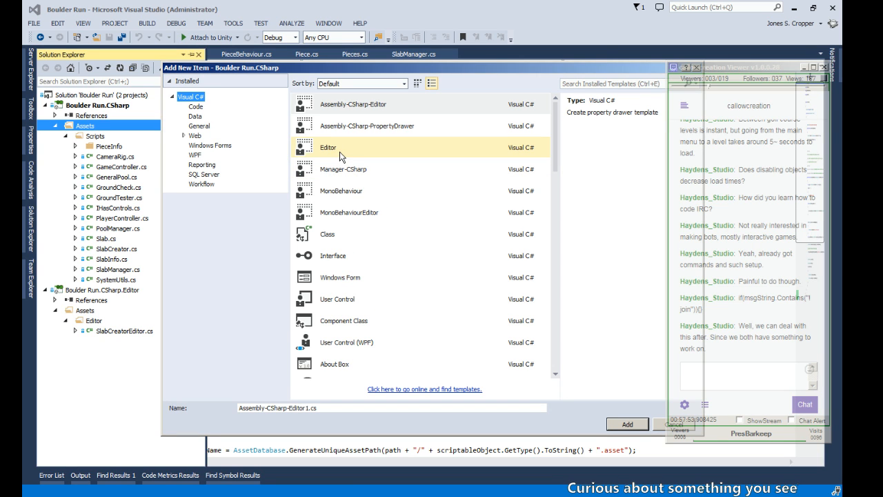
pyautogui.click(329, 147)
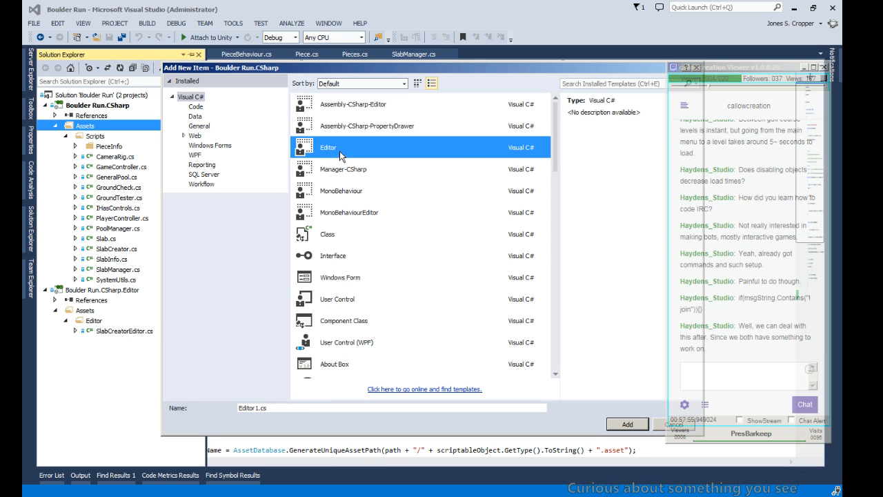
pyautogui.moveTo(426, 150)
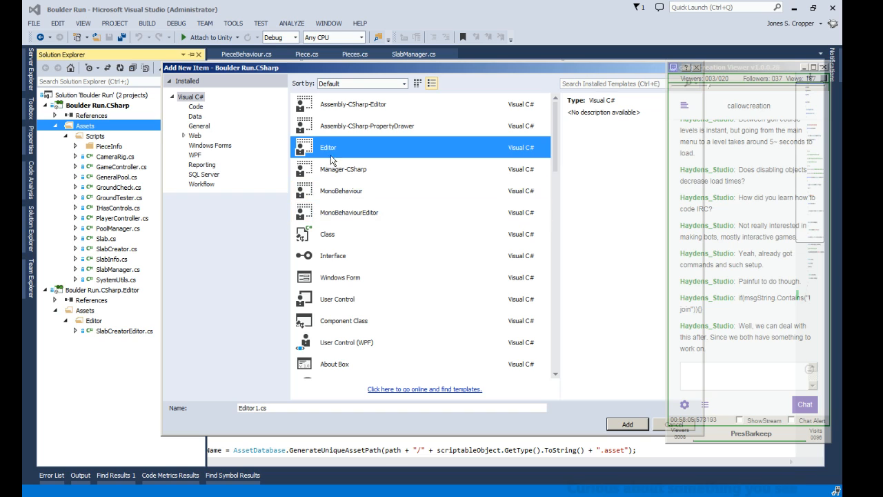
pyautogui.moveTo(343, 169)
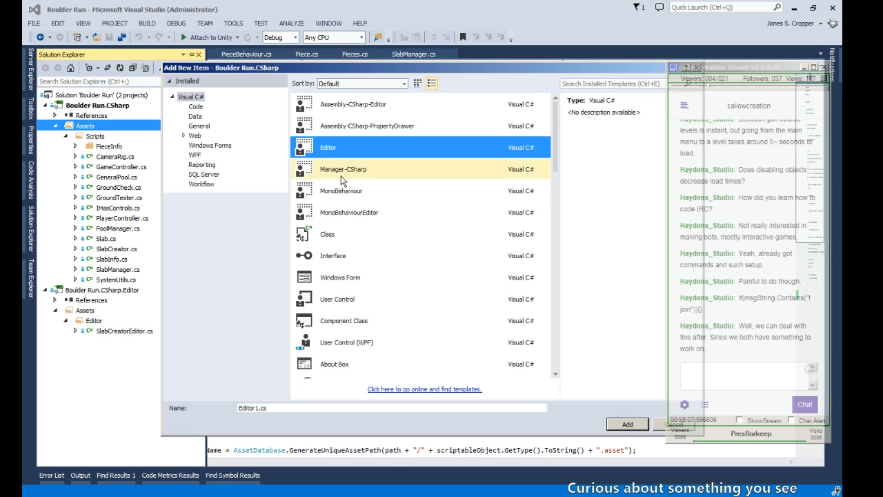
pyautogui.click(343, 169)
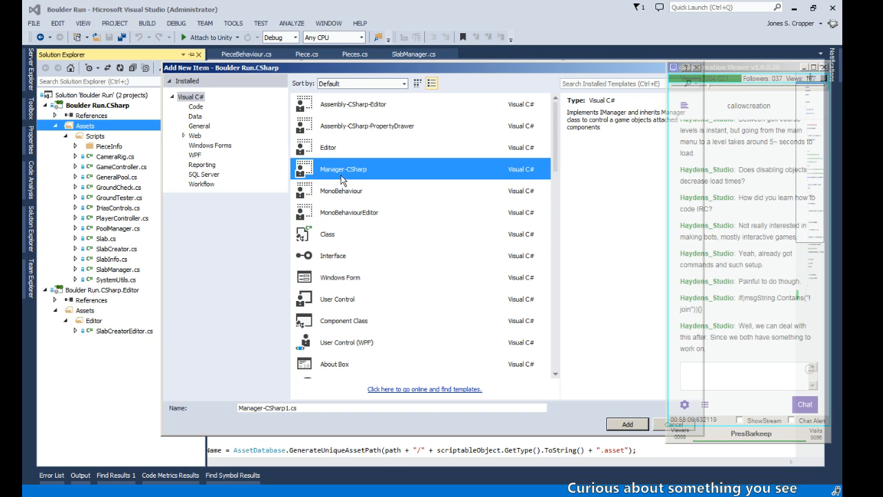
pyautogui.moveTo(341, 176)
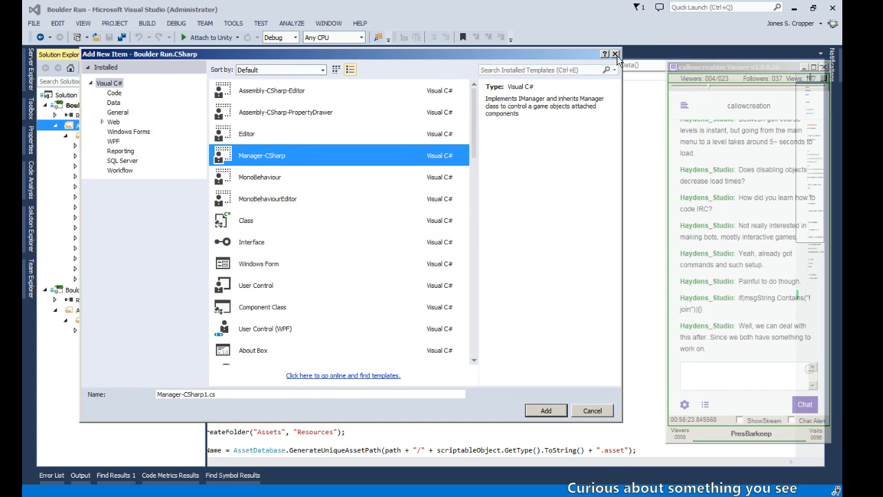
pyautogui.click(591, 411)
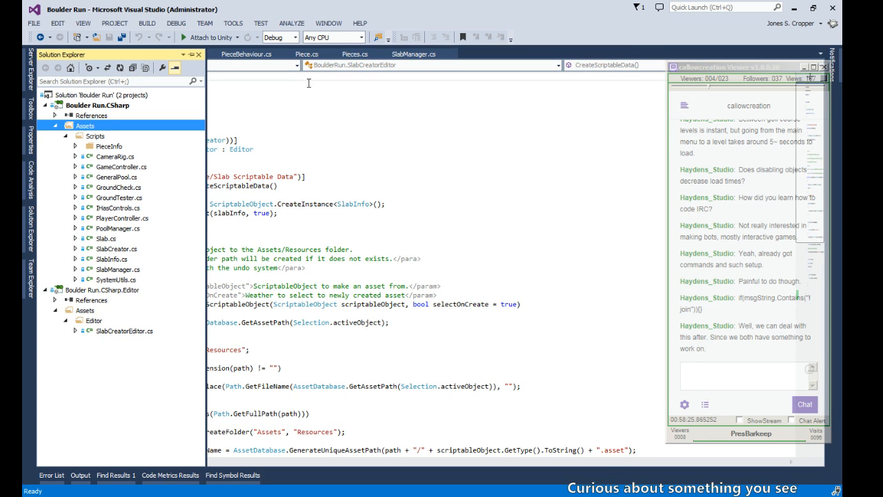
pyautogui.click(124, 330)
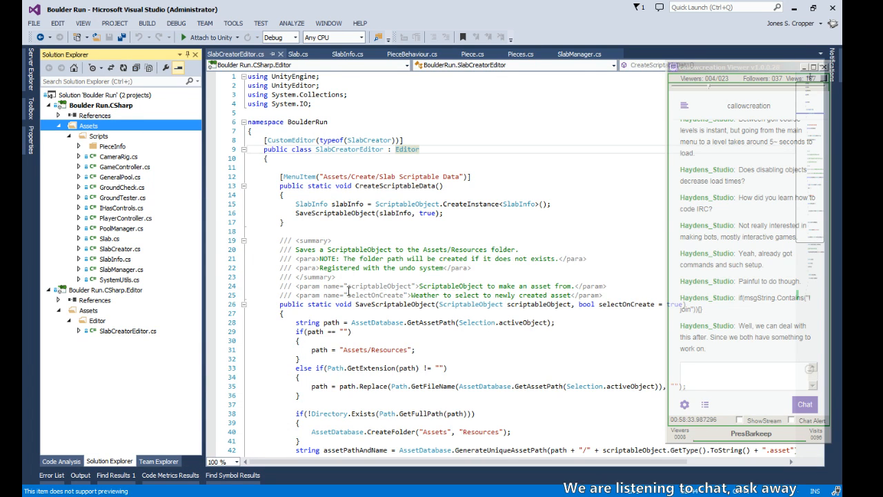
pyautogui.scroll(-3)
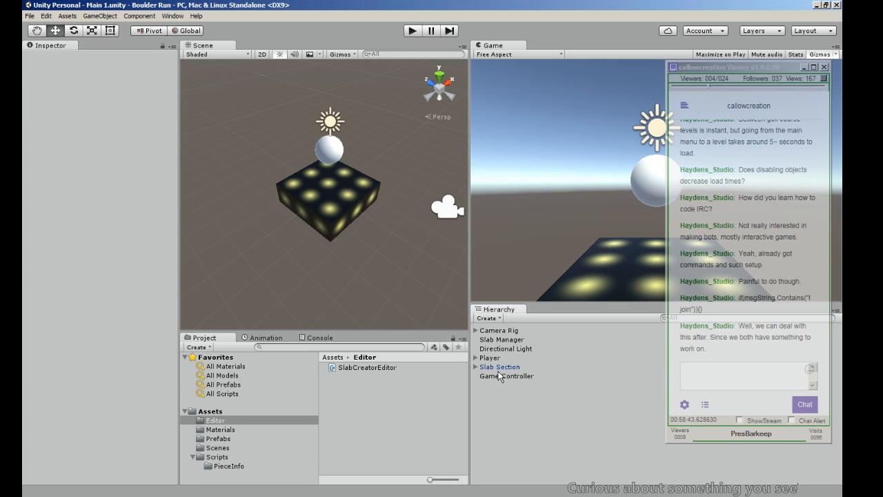
# Step: Create the Slab Scriptable Data asset and open the new Resources folder
pyautogui.click(499, 367)
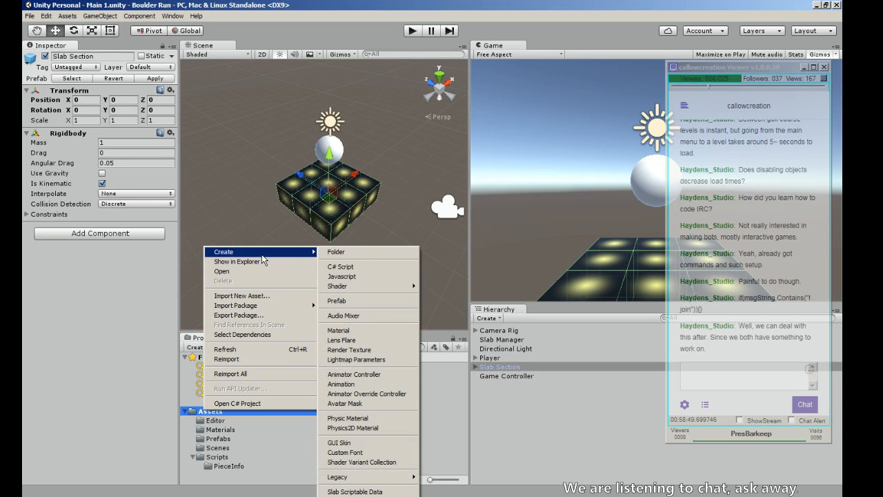
pyautogui.moveTo(369, 477)
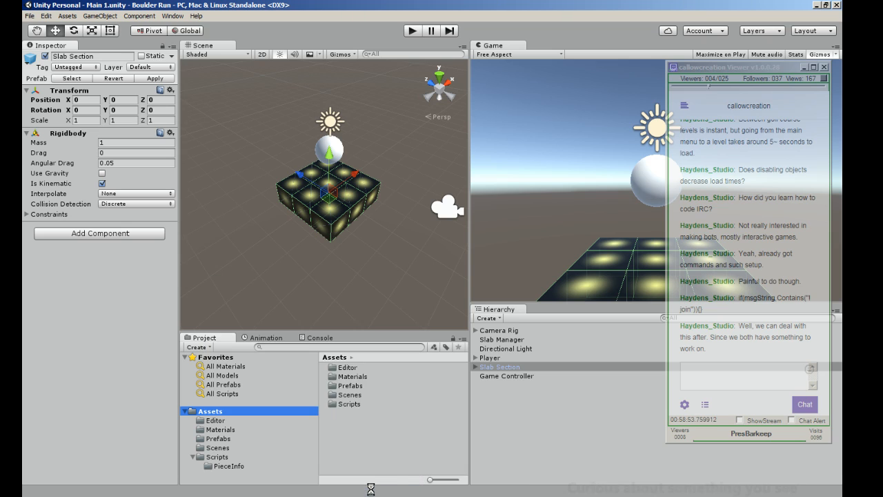
pyautogui.click(222, 447)
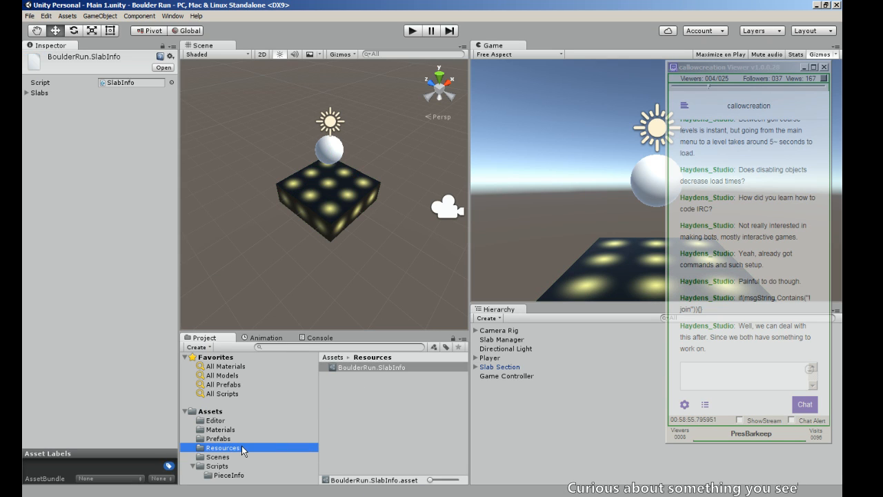
pyautogui.moveTo(176, 469)
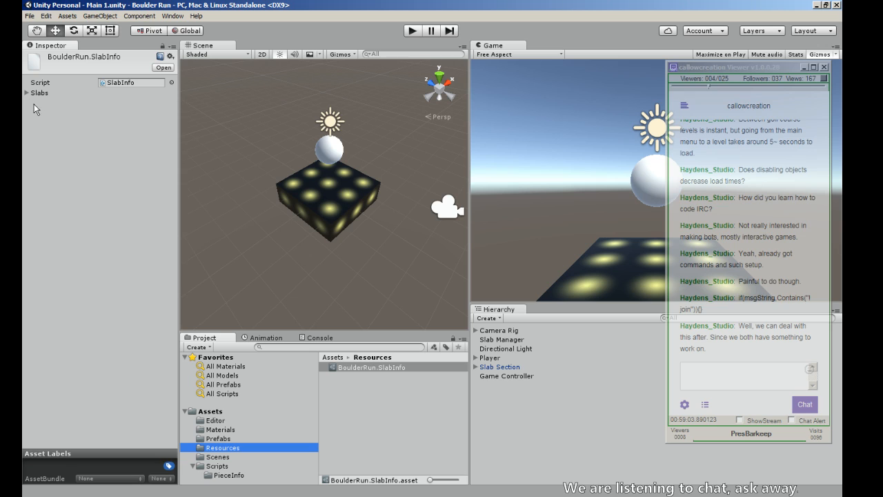
# Step: Expand Slabs, set the list size, and give the first slab nine elements
pyautogui.click(28, 92)
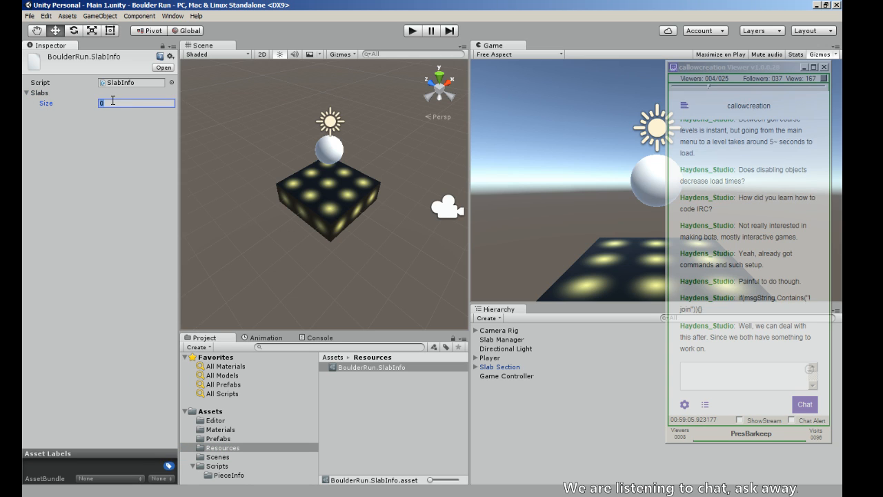
pyautogui.write('1')
pyautogui.write('9')
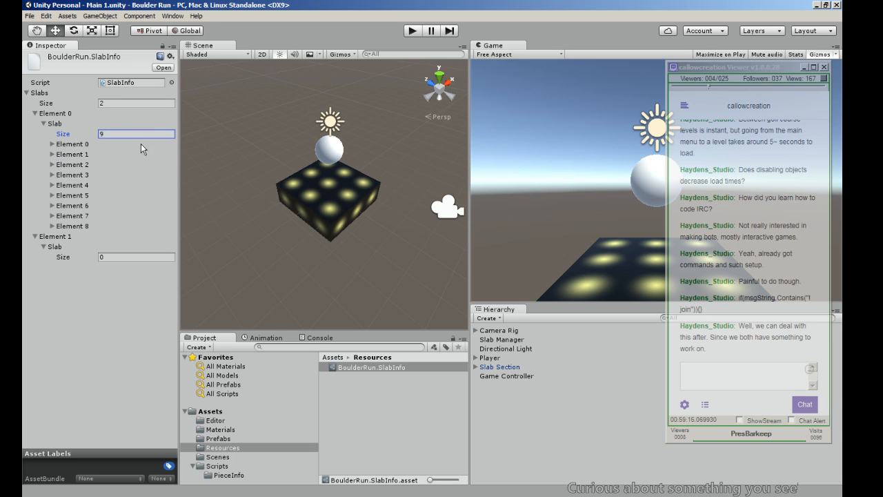
pyautogui.click(52, 143)
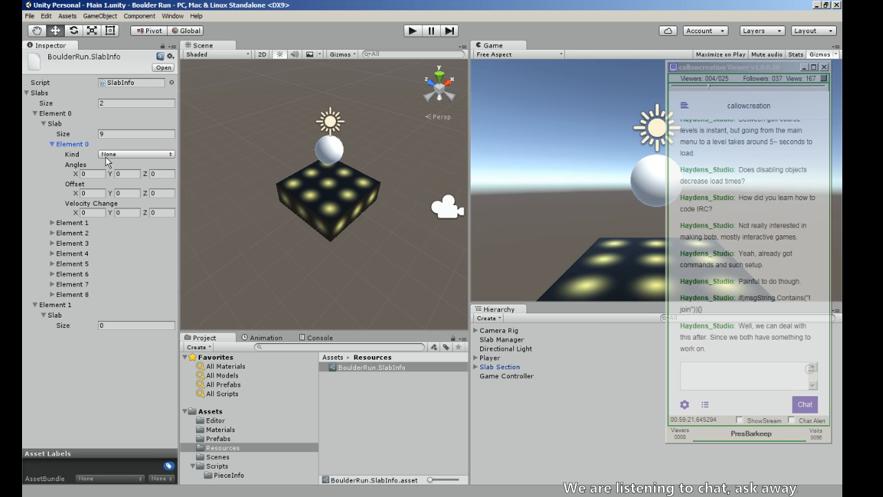
# Step: Inspect the slab element fields, then collapse both slab entries
pyautogui.click(53, 143)
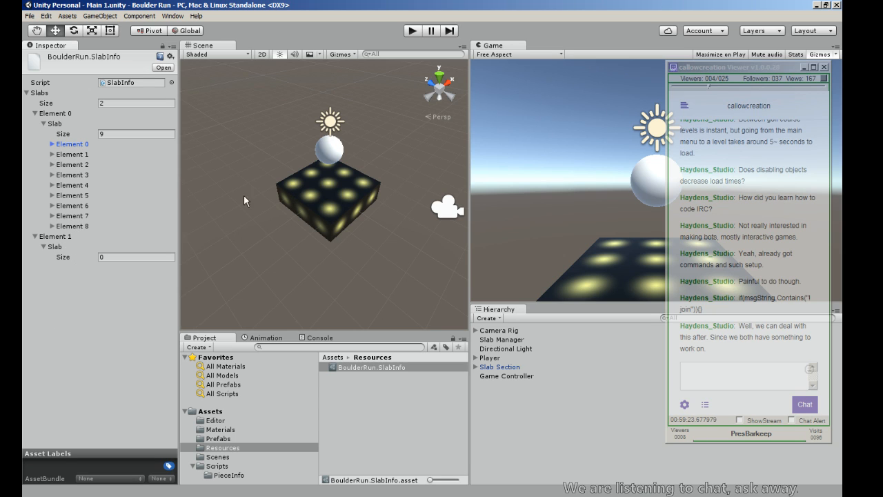
pyautogui.moveTo(357, 178)
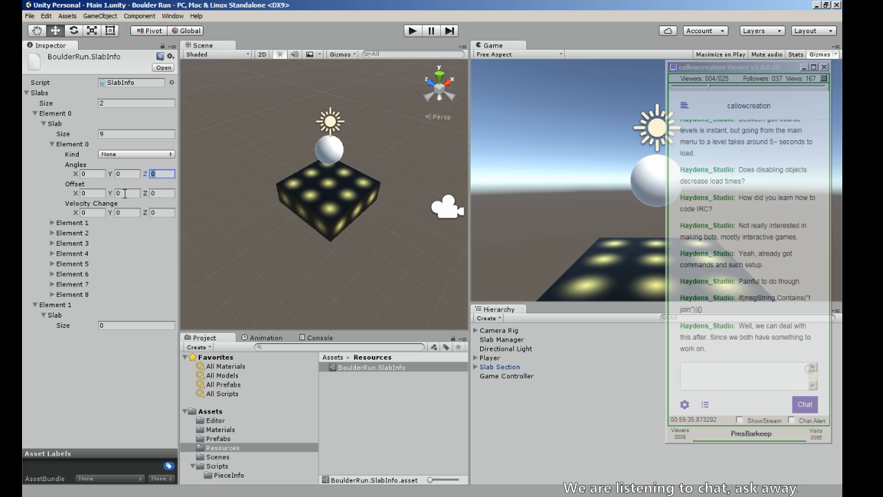
pyautogui.click(52, 143)
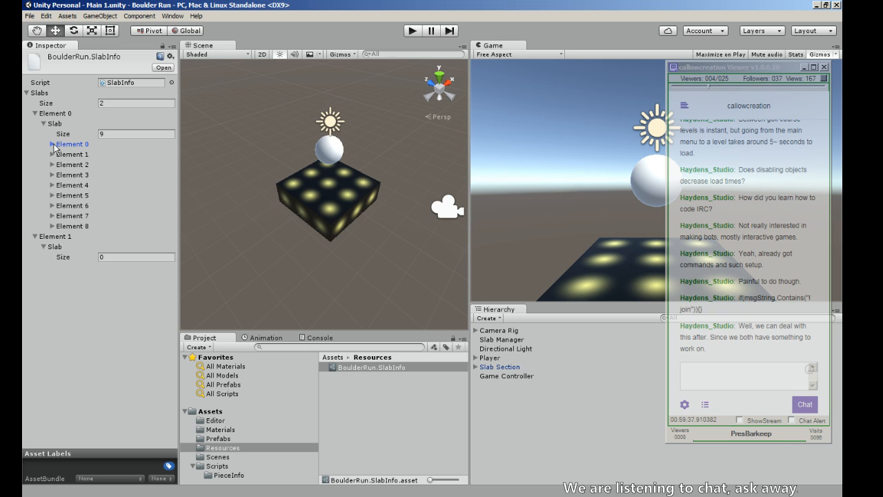
pyautogui.click(35, 113)
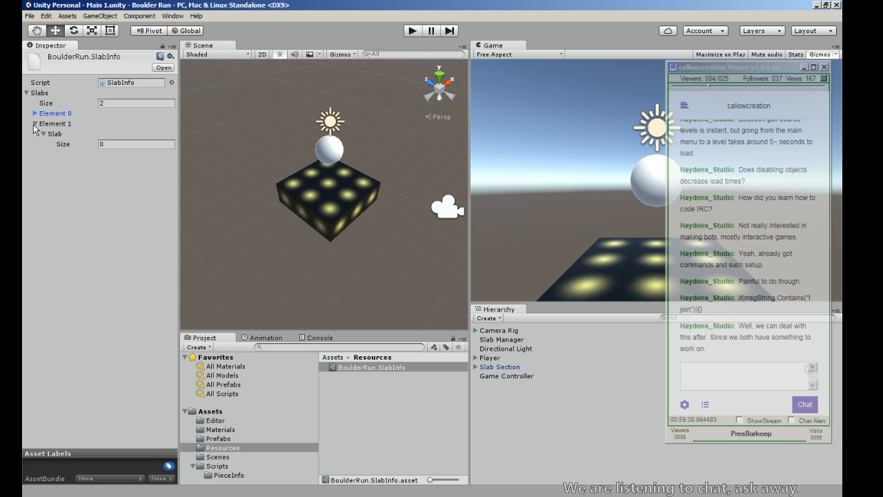
pyautogui.click(34, 124)
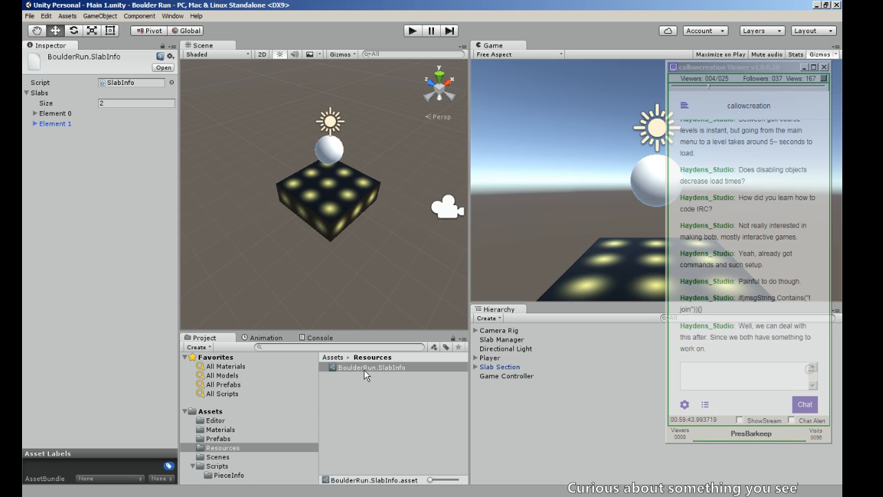
pyautogui.moveTo(348, 369)
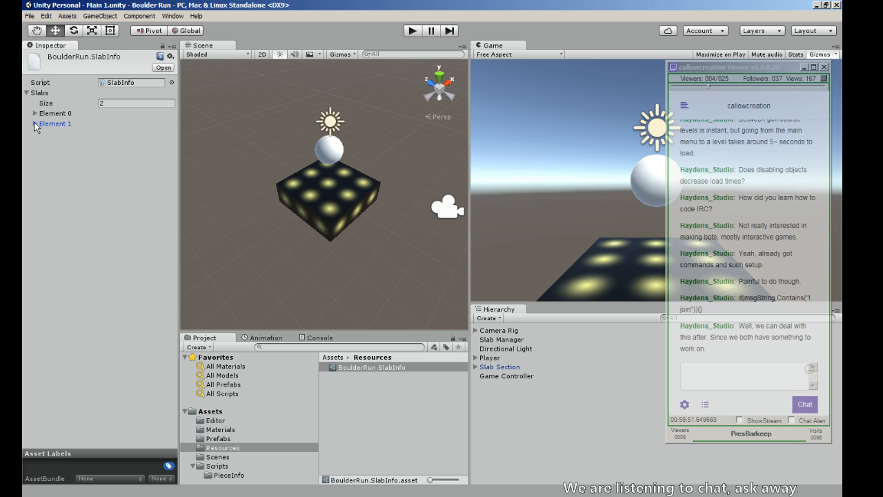
pyautogui.click(36, 123)
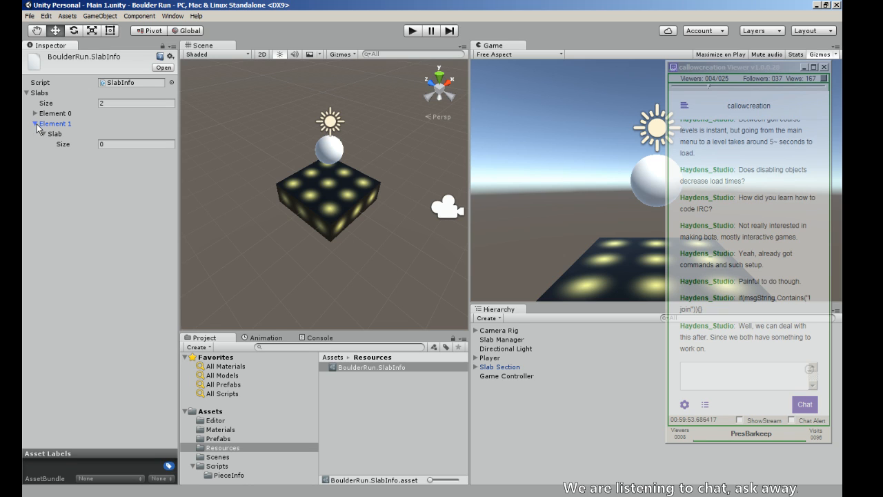
pyautogui.click(29, 123)
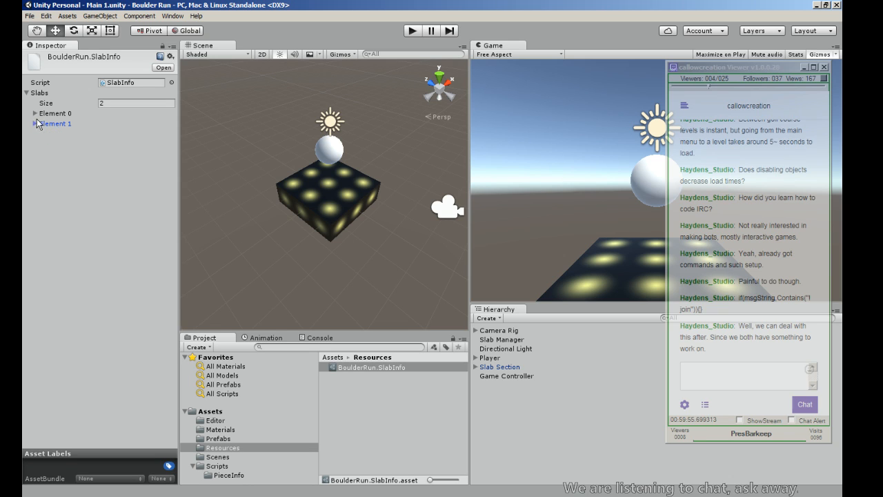